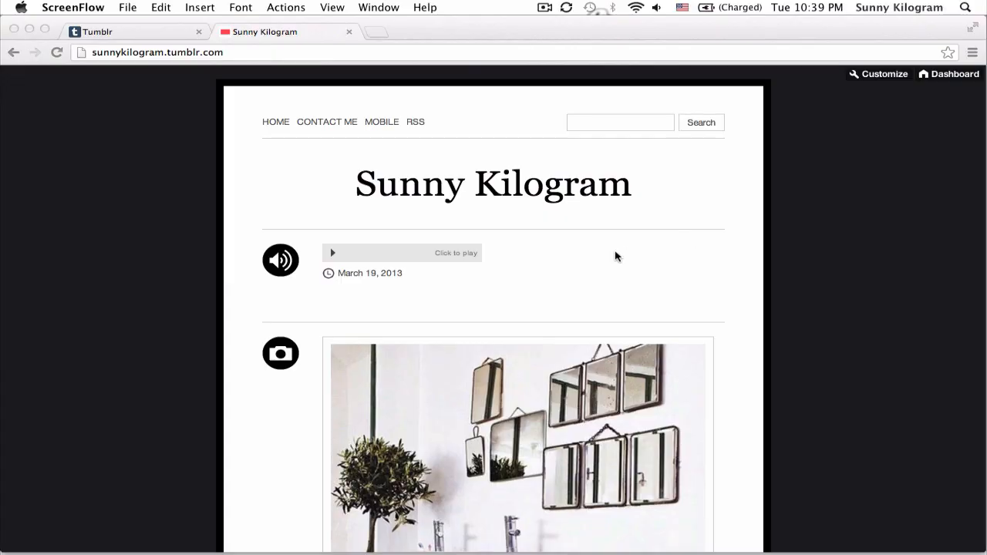
mouse_move(543, 301)
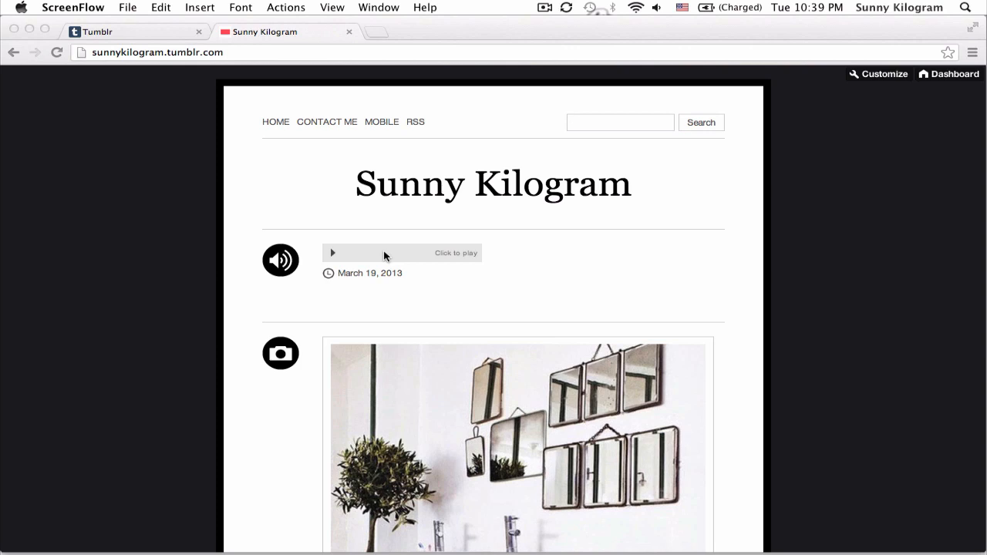
mouse_move(533, 262)
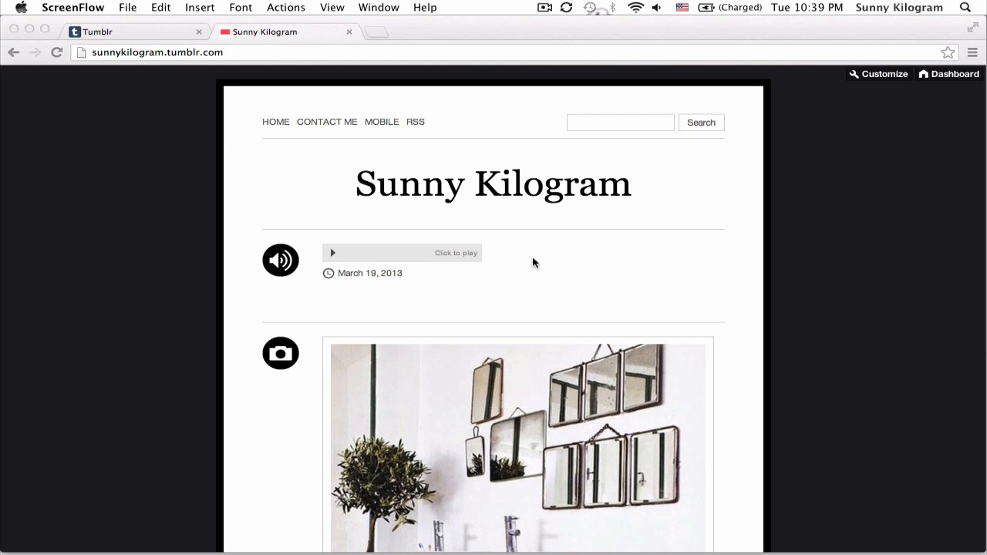
mouse_move(455, 264)
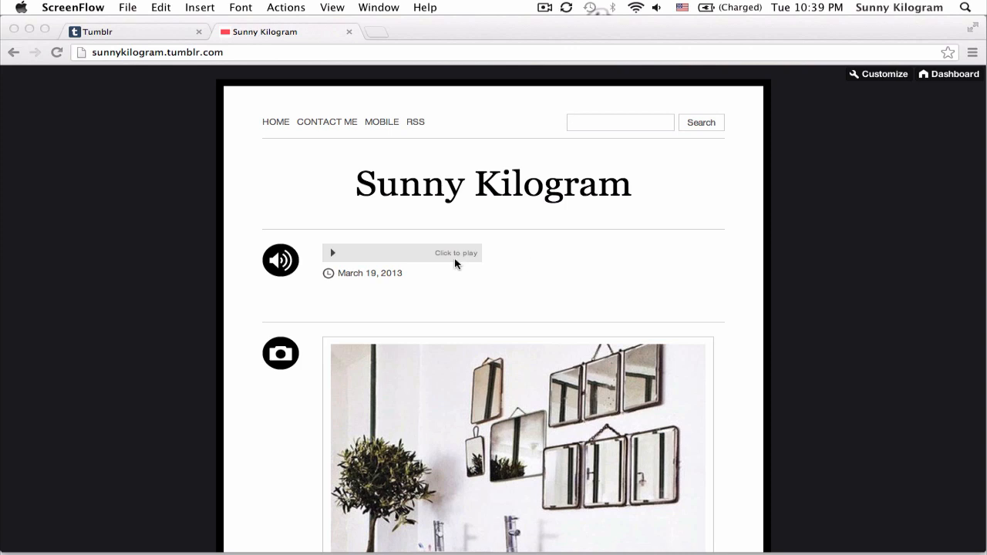
mouse_move(512, 270)
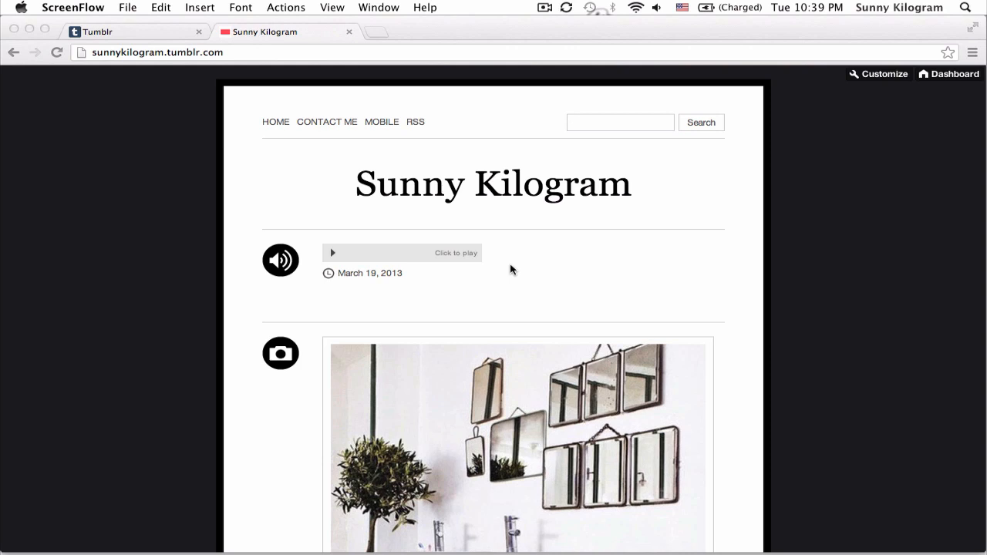
mouse_move(105, 206)
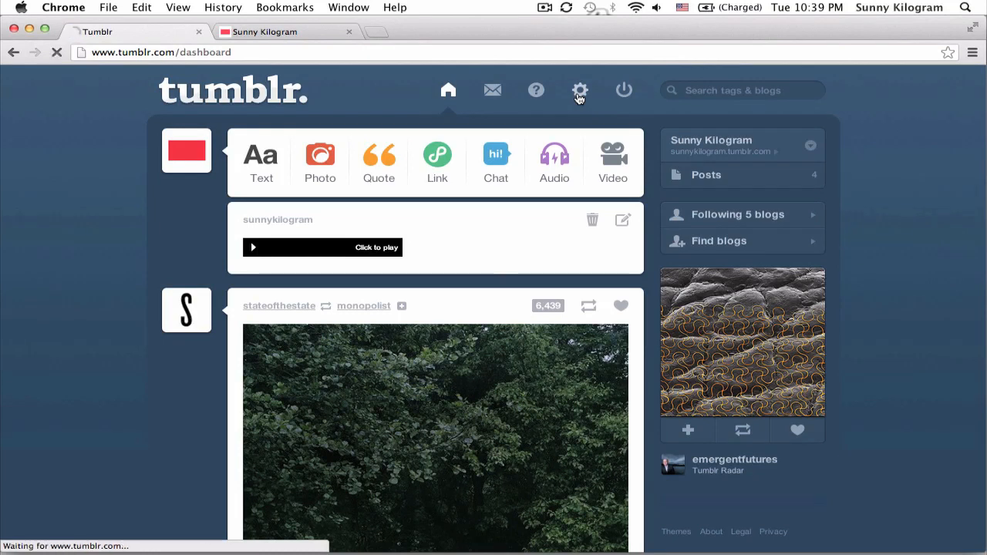
Step: Reach the Sunny Kilogram blog's theme customizer via the account settings sidebar
click(580, 90)
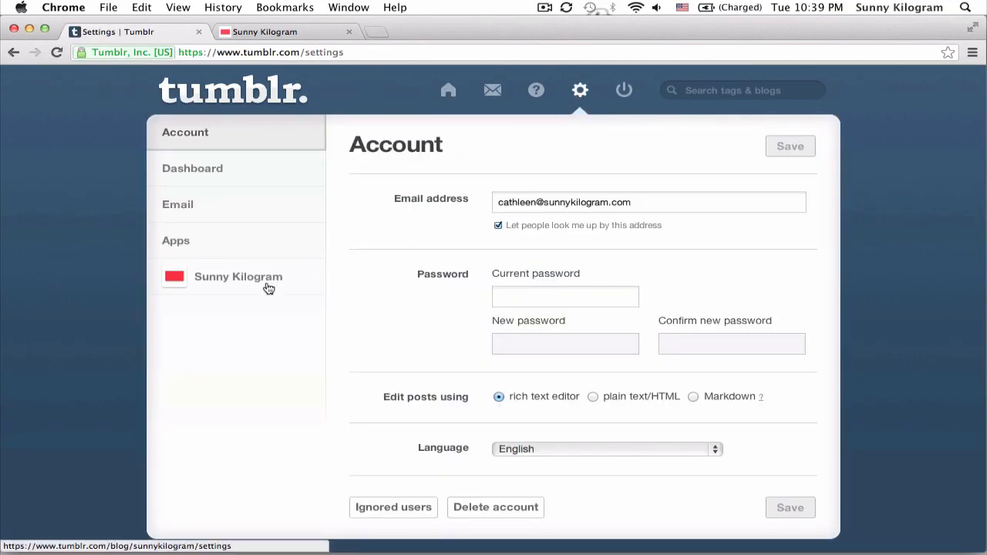
click(238, 276)
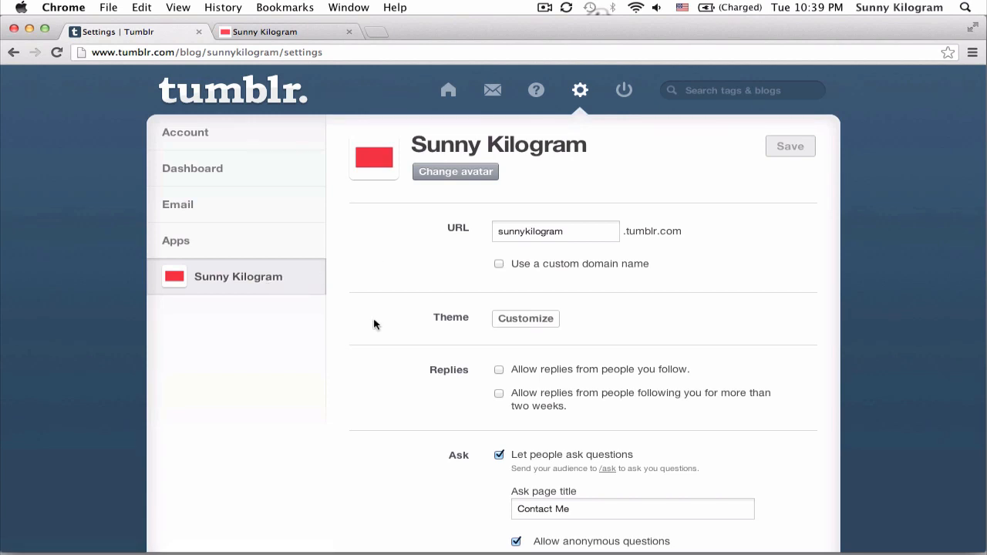
click(524, 317)
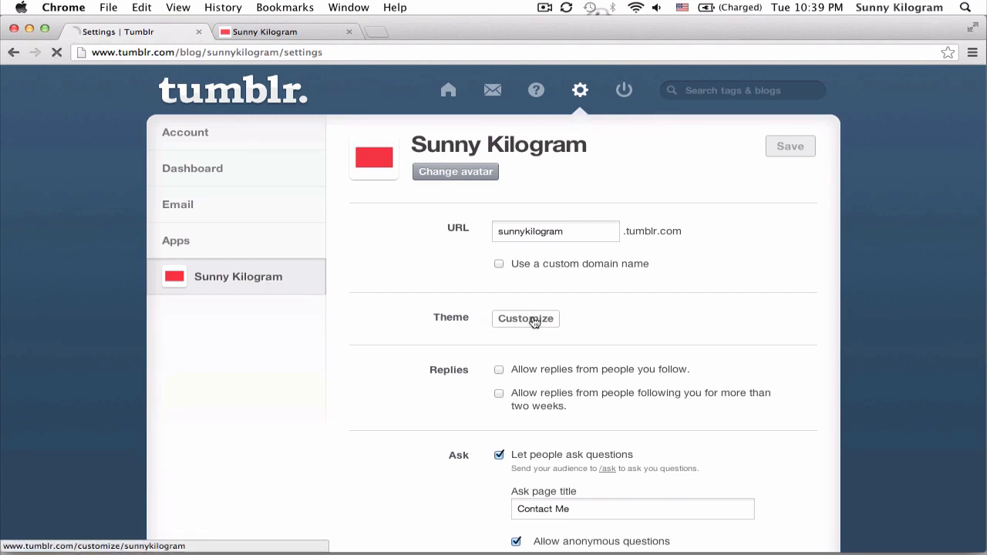
click(525, 318)
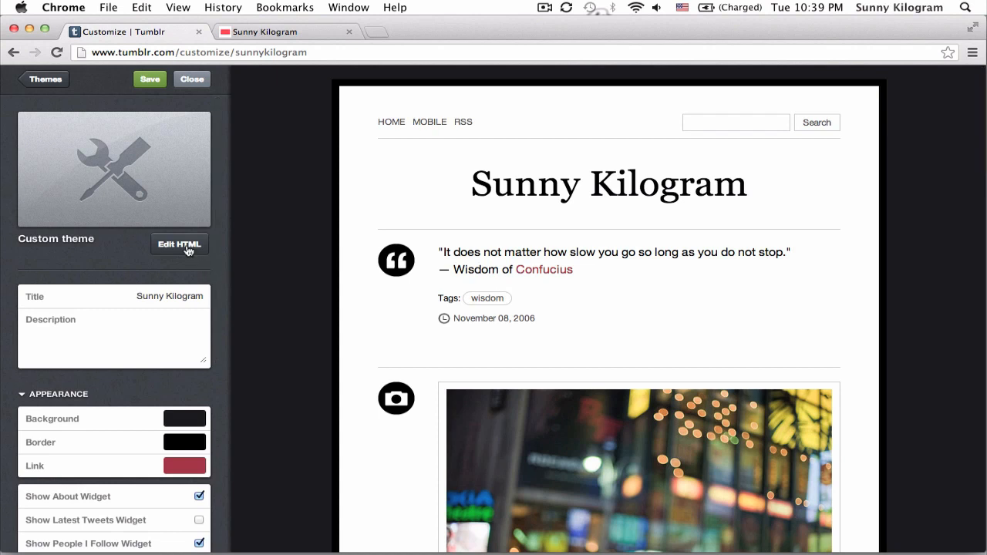
Step: Switch the customizer to the Edit HTML view of the theme code
click(179, 243)
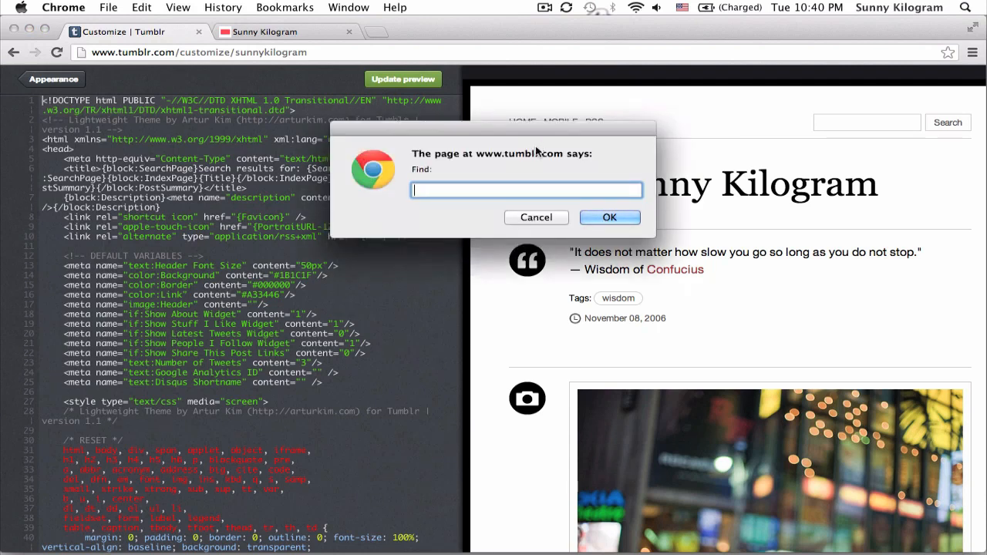
Step: Find the {AudioPlayer tag, change it to {AudioPlayerBlack} and update the preview
text({AudioPlayer)
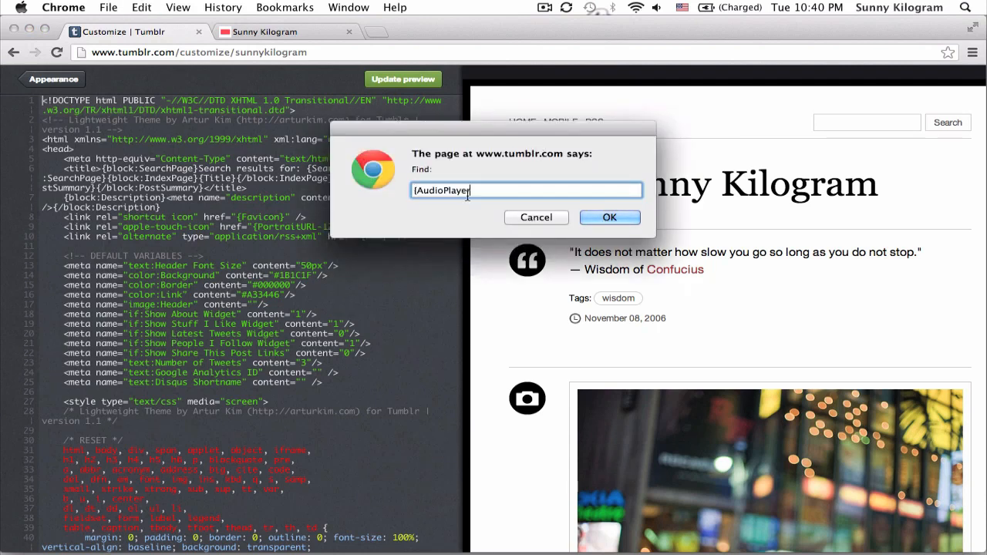
click(609, 216)
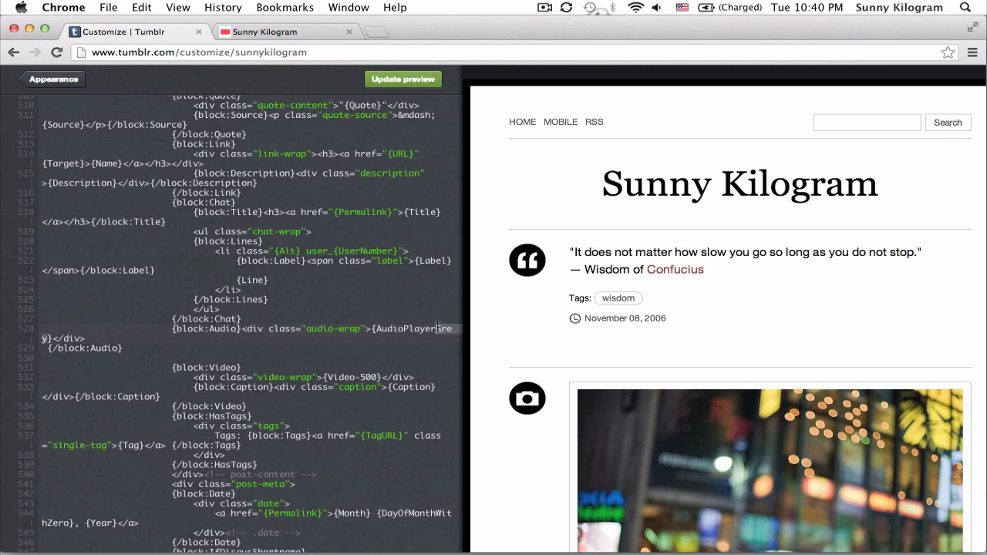
text(Black)
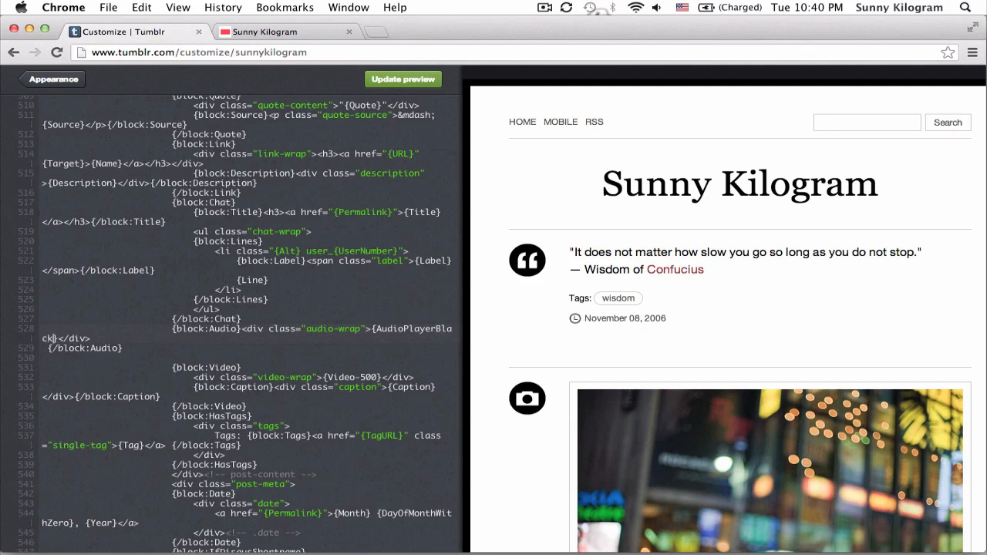
mouse_move(389, 333)
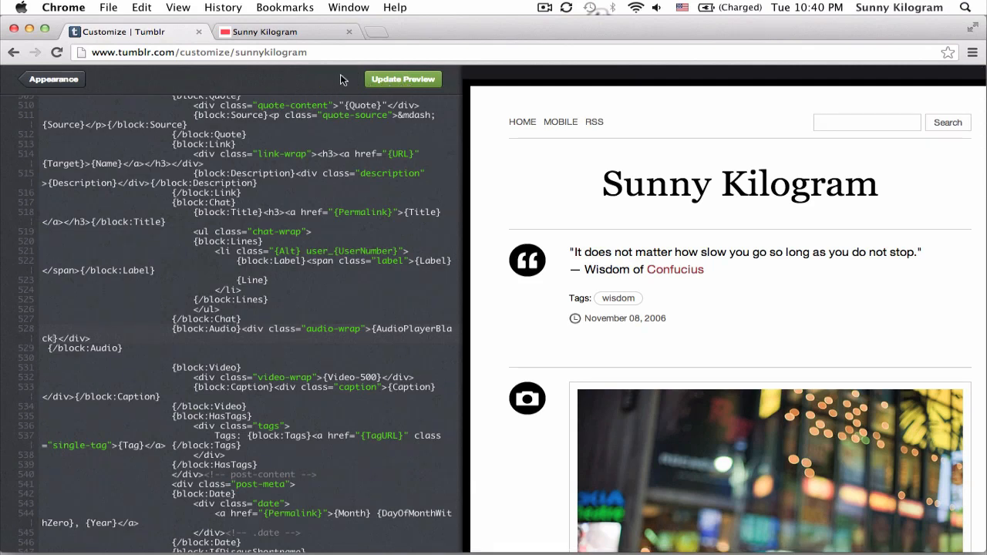
click(265, 31)
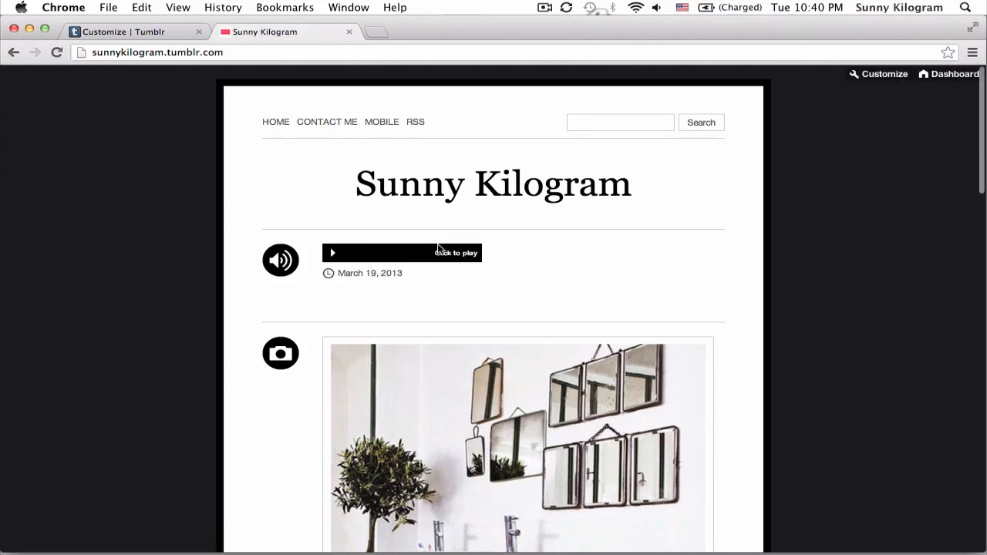
mouse_move(552, 255)
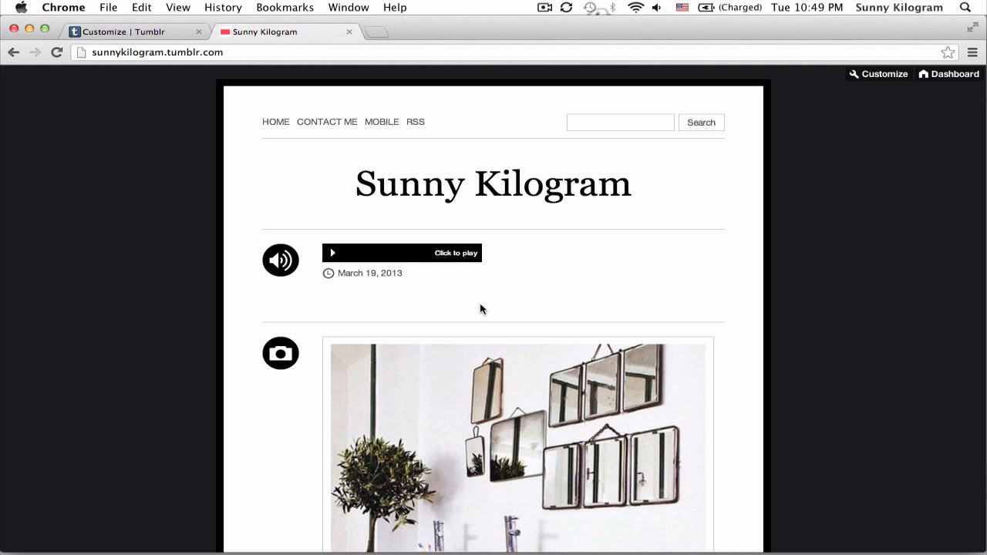
mouse_move(450, 259)
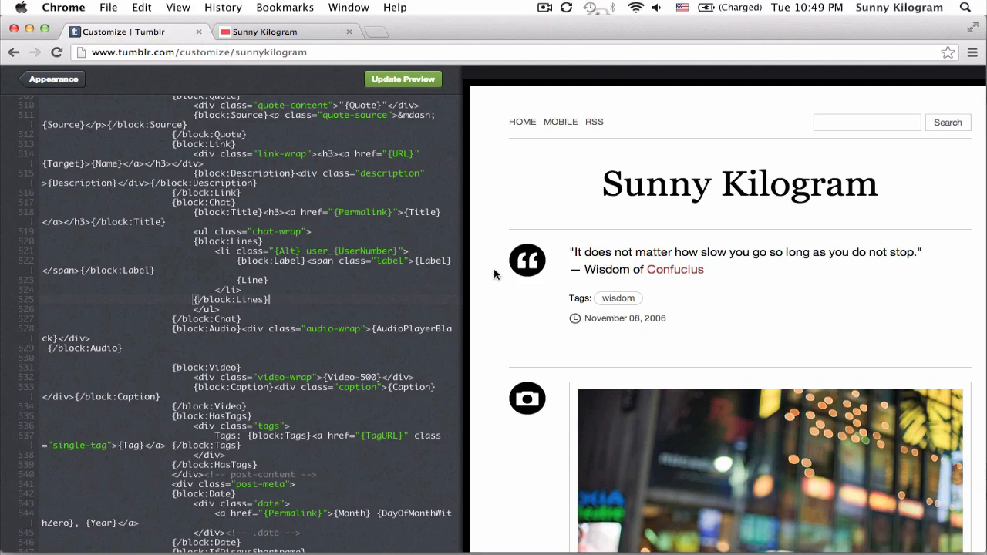
mouse_move(626, 235)
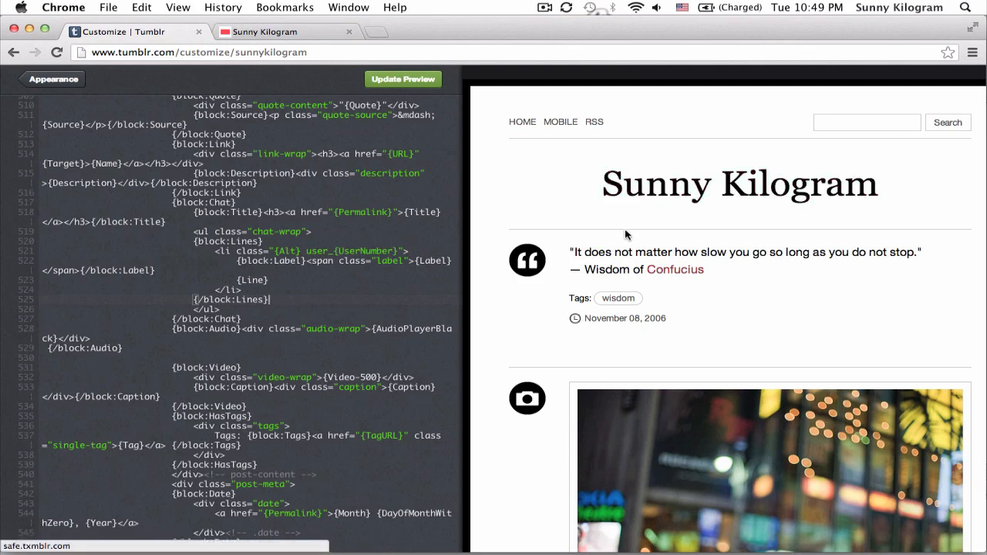
mouse_move(754, 324)
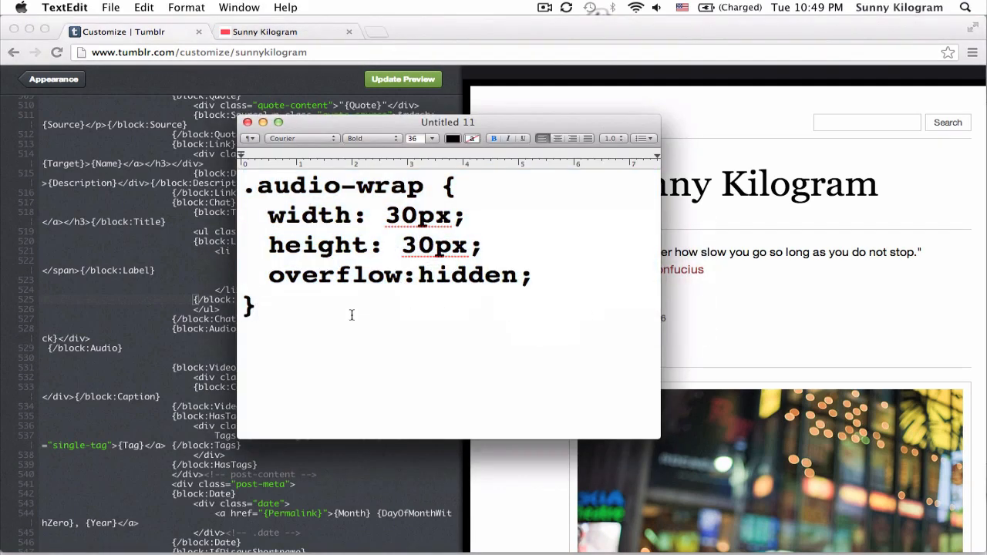
Step: Select the prepared .audio-wrap rule (30px by 30px, overflow hidden) in TextEdit for copying
key(cmd+a)
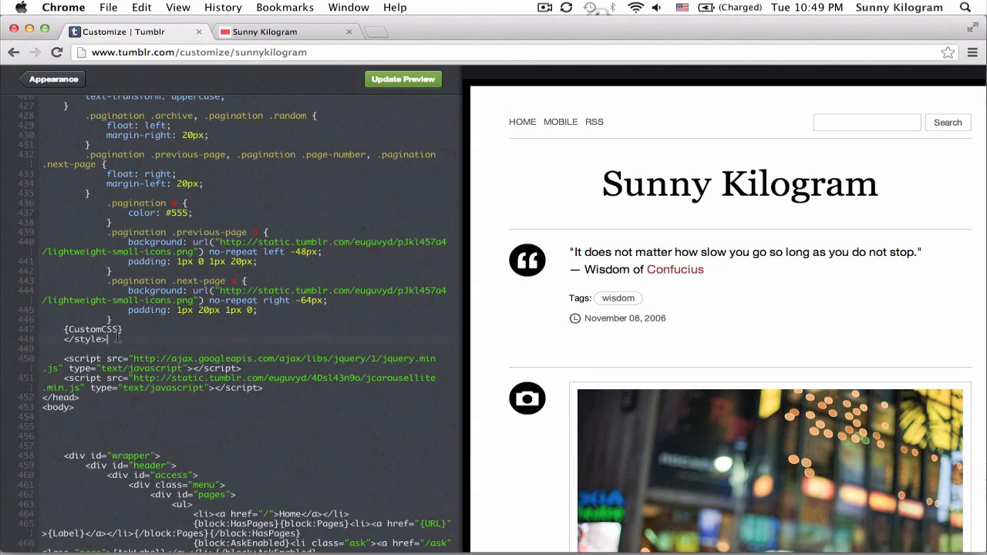
Step: Paste the .audio-wrap rule below {CustomCSS} before </style> and select the audio-wrap class name
double_click(85, 339)
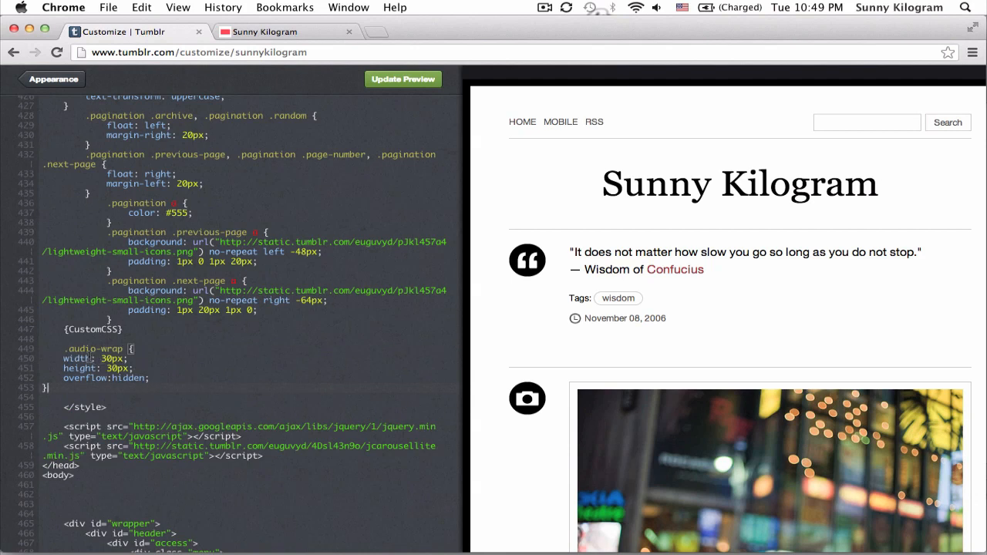
double_click(94, 348)
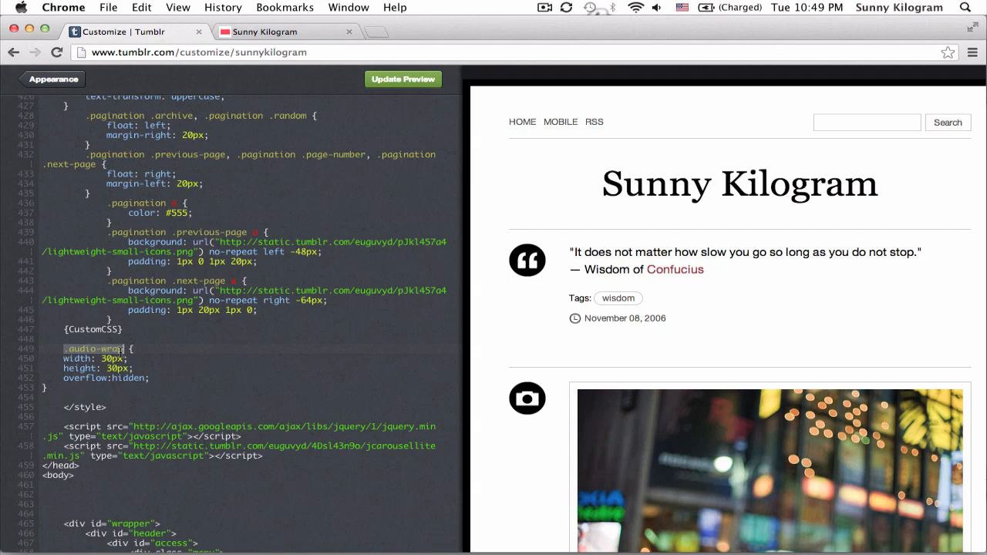
click(89, 357)
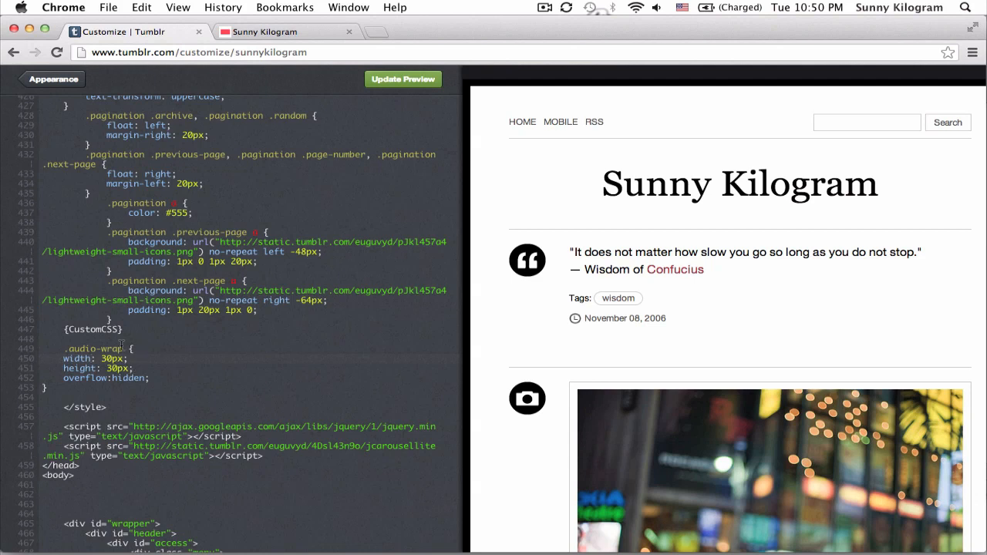
double_click(93, 349)
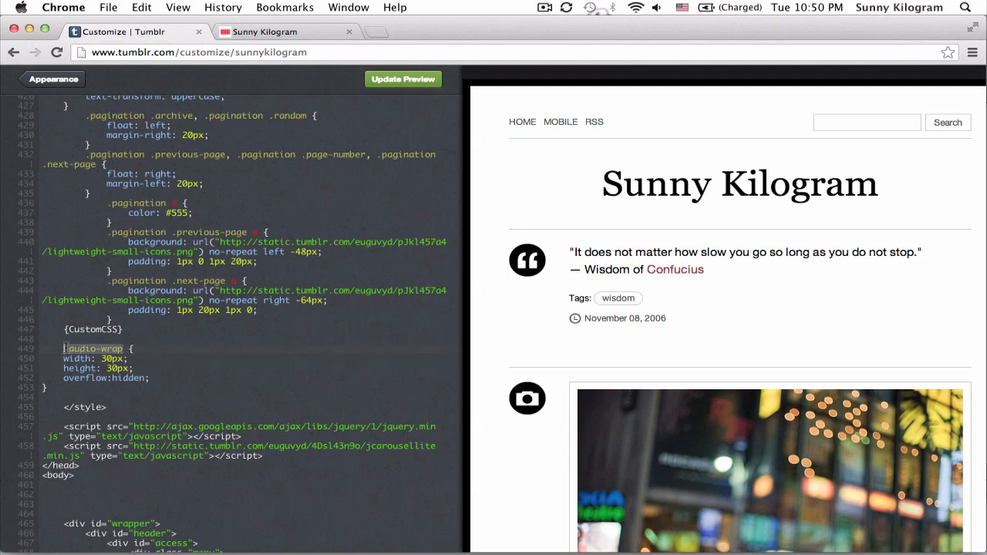
double_click(85, 349)
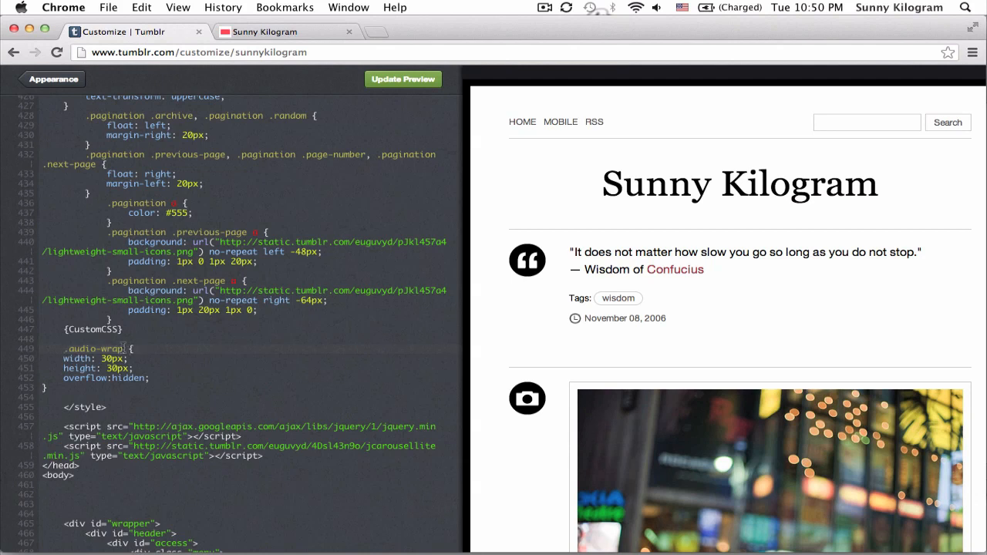
double_click(93, 349)
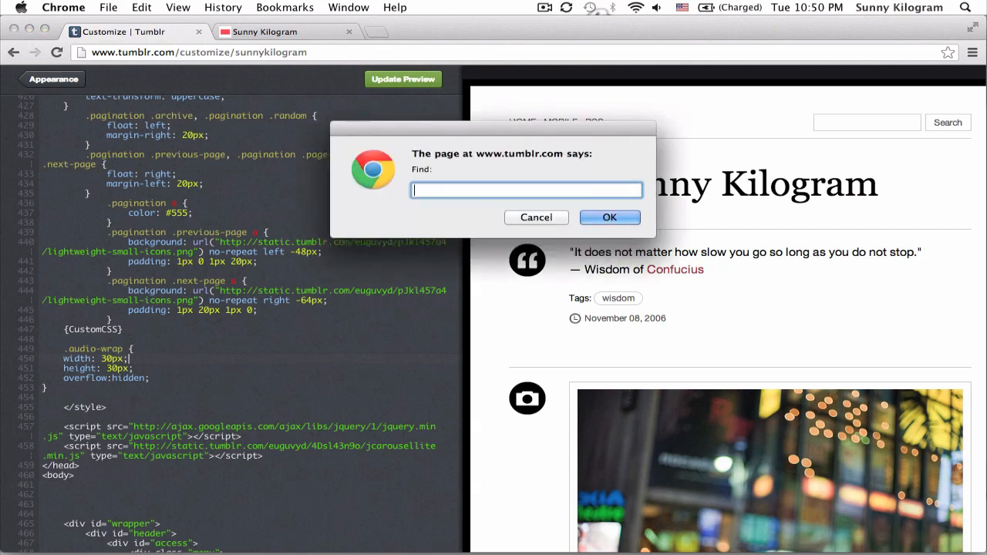
Step: Search for AudioPlayer and select the audio-wrap div class wrapping {AudioPlayerBlack}
text(AudioPlaye)
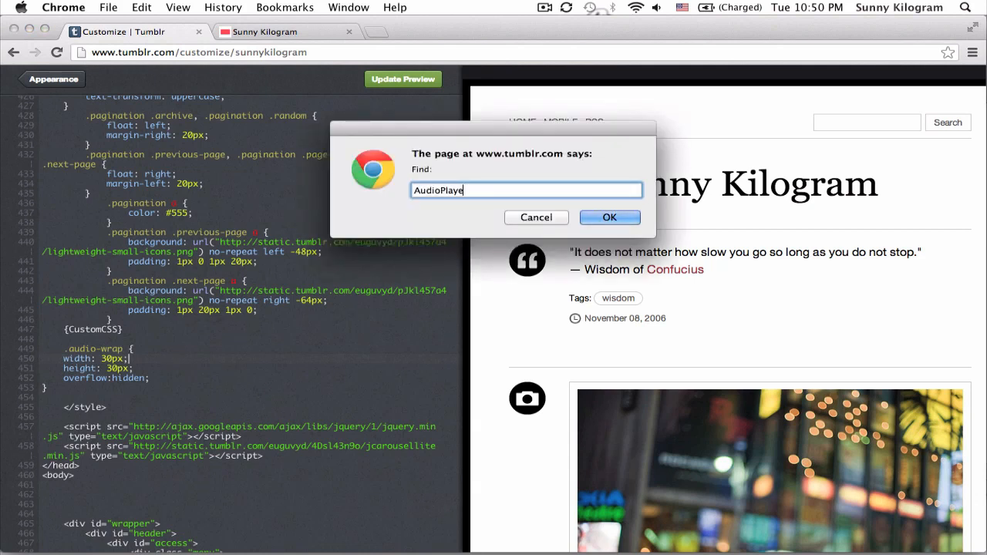
click(609, 216)
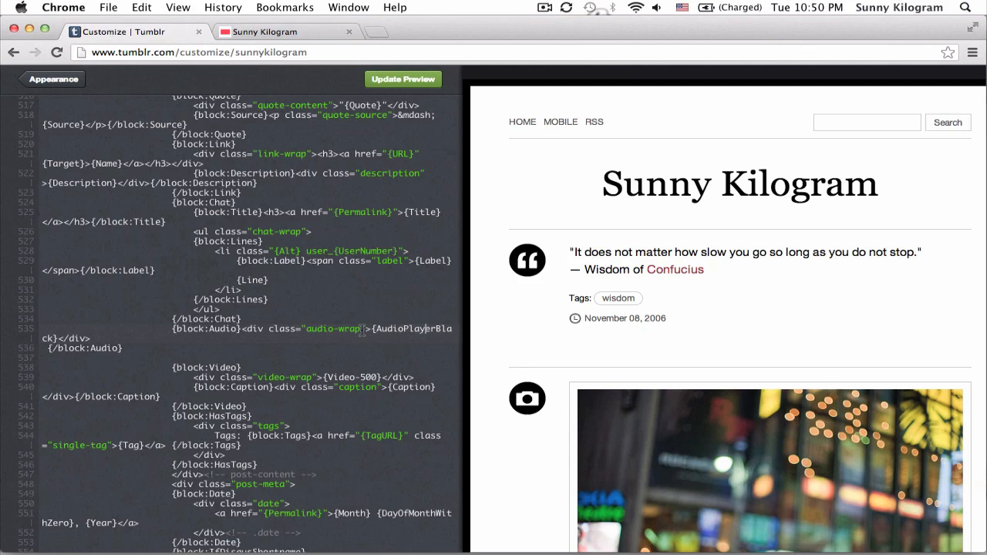
double_click(332, 328)
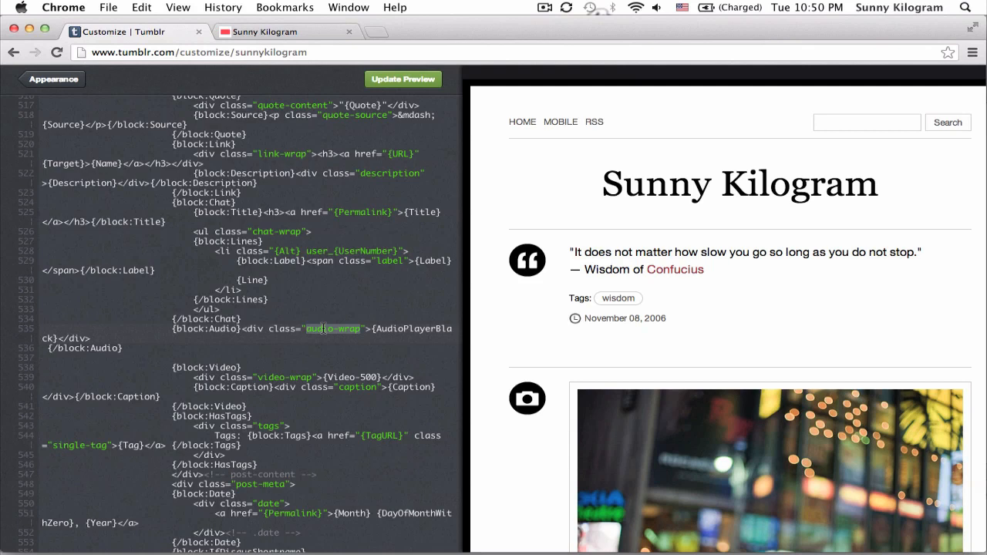
click(352, 339)
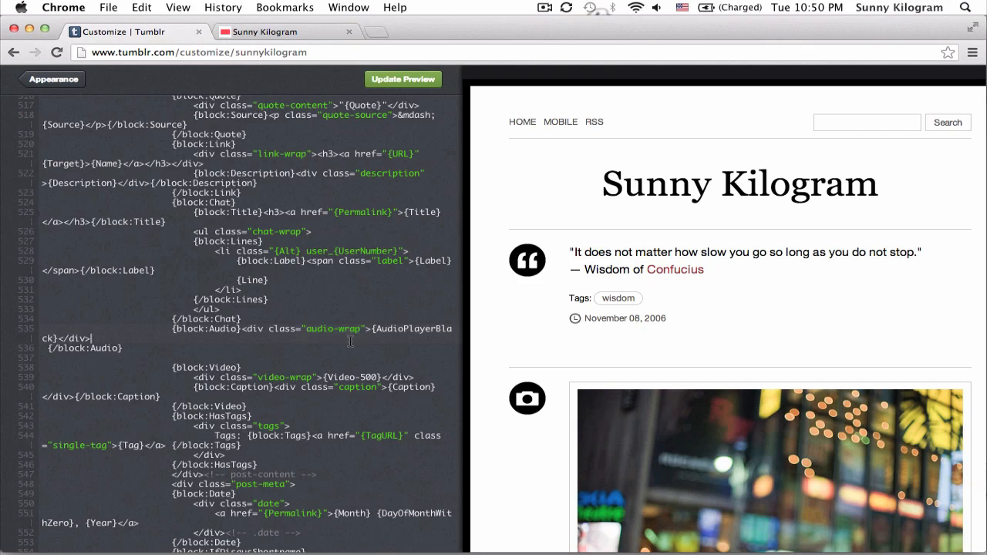
mouse_move(382, 237)
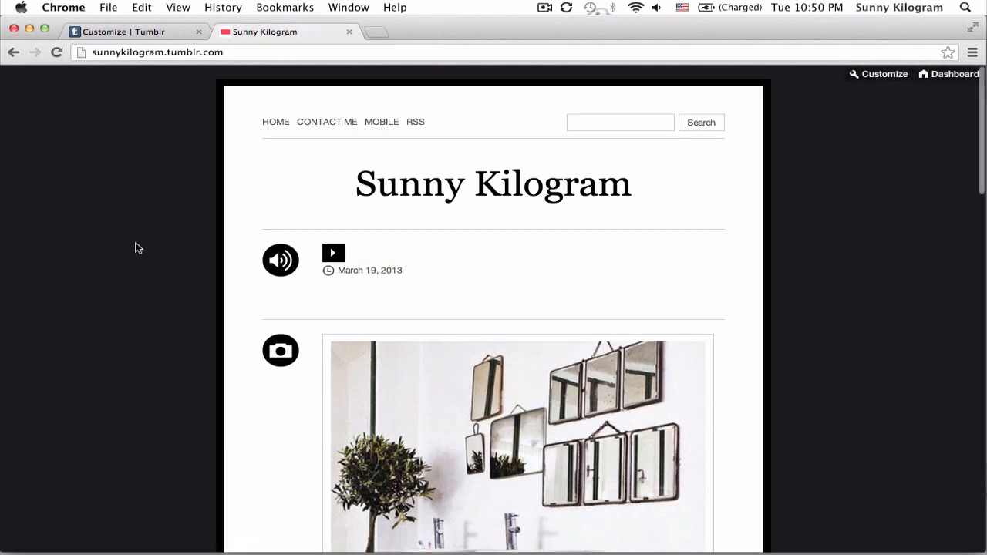
mouse_move(376, 244)
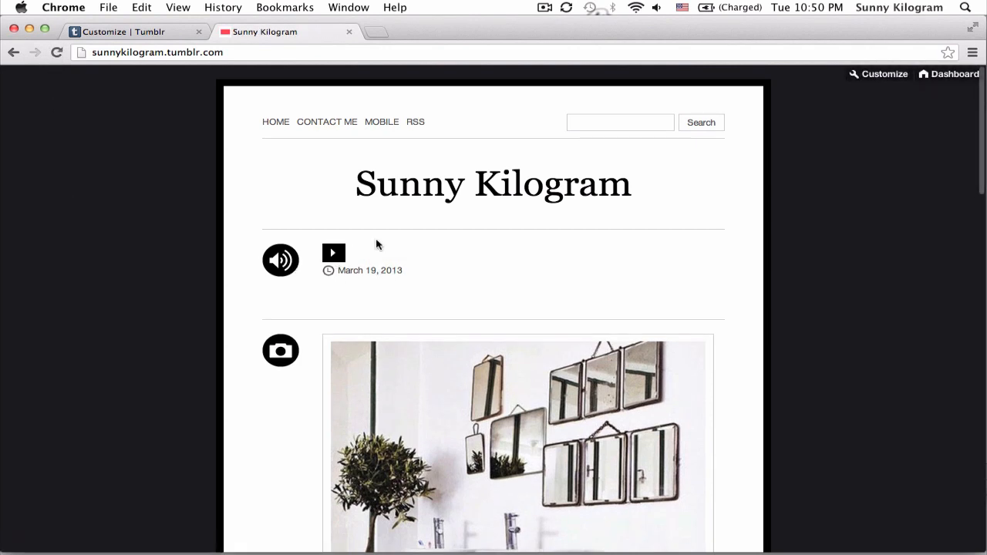
mouse_move(337, 254)
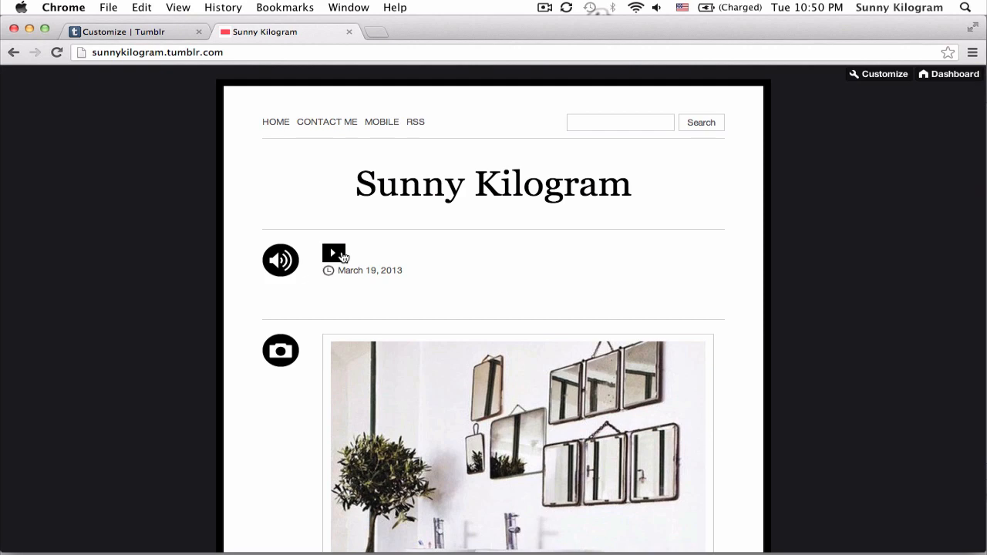